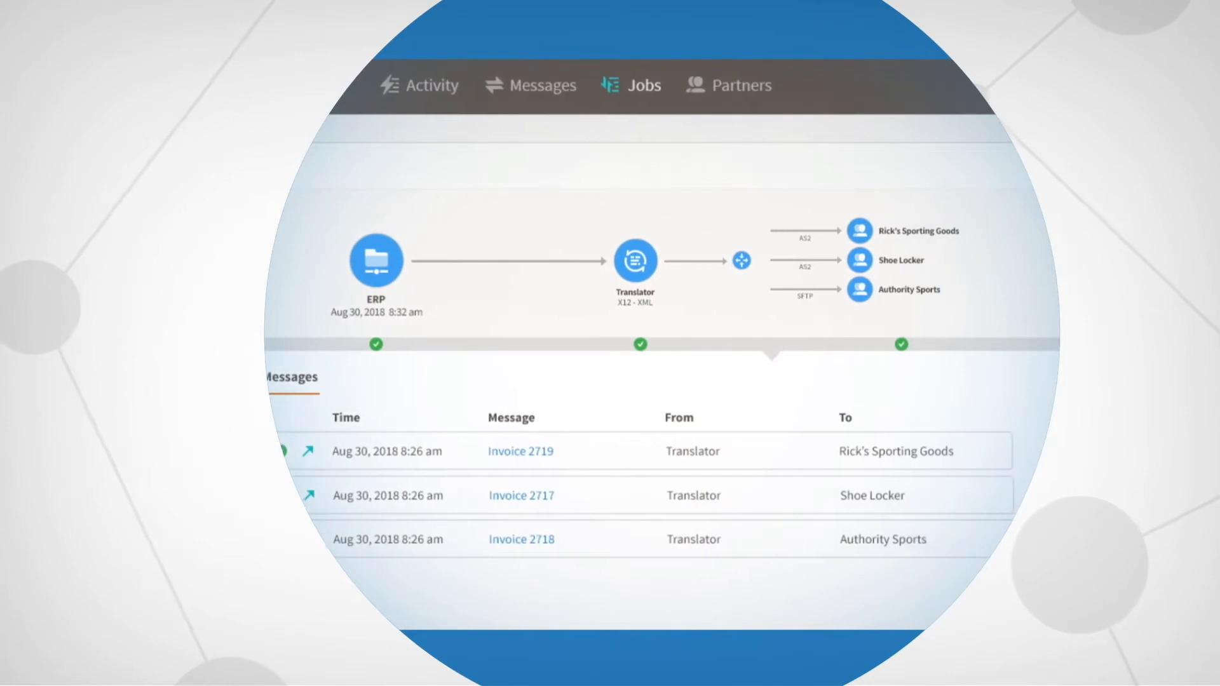
Start a new data flow and browse the Cloud Apps connectors for File System.
{"action": "left_click", "coordinate": [418, 85]}
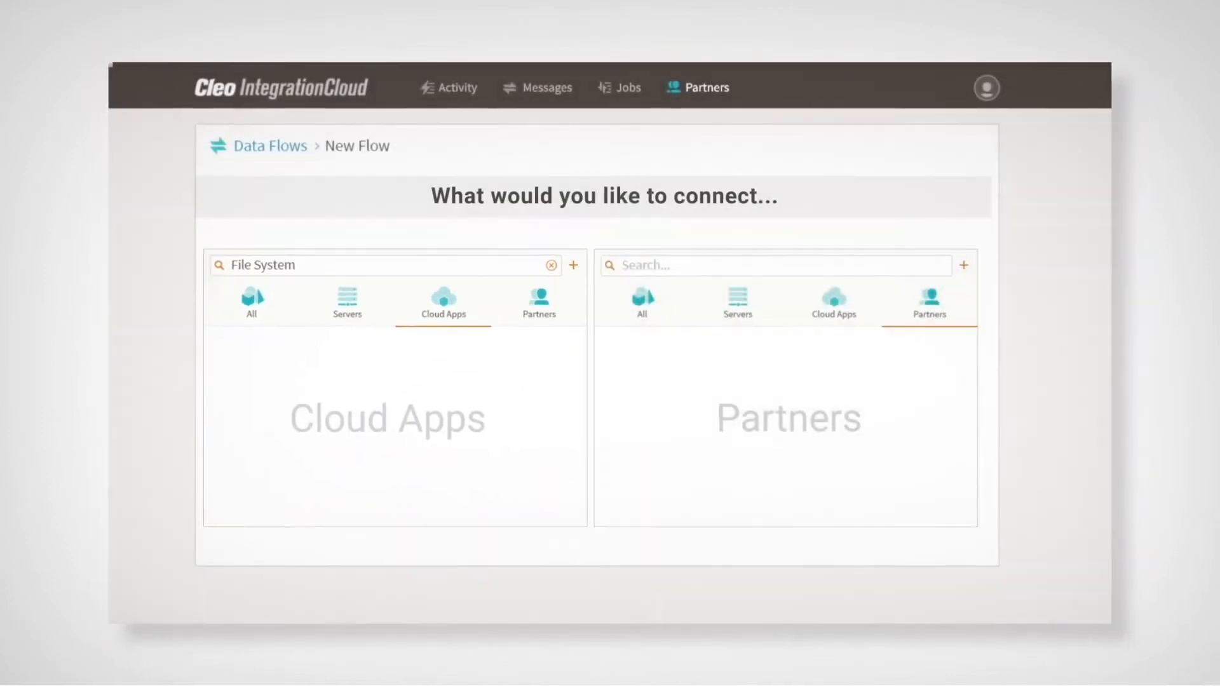
{"action": "left_click", "coordinate": [928, 303]}
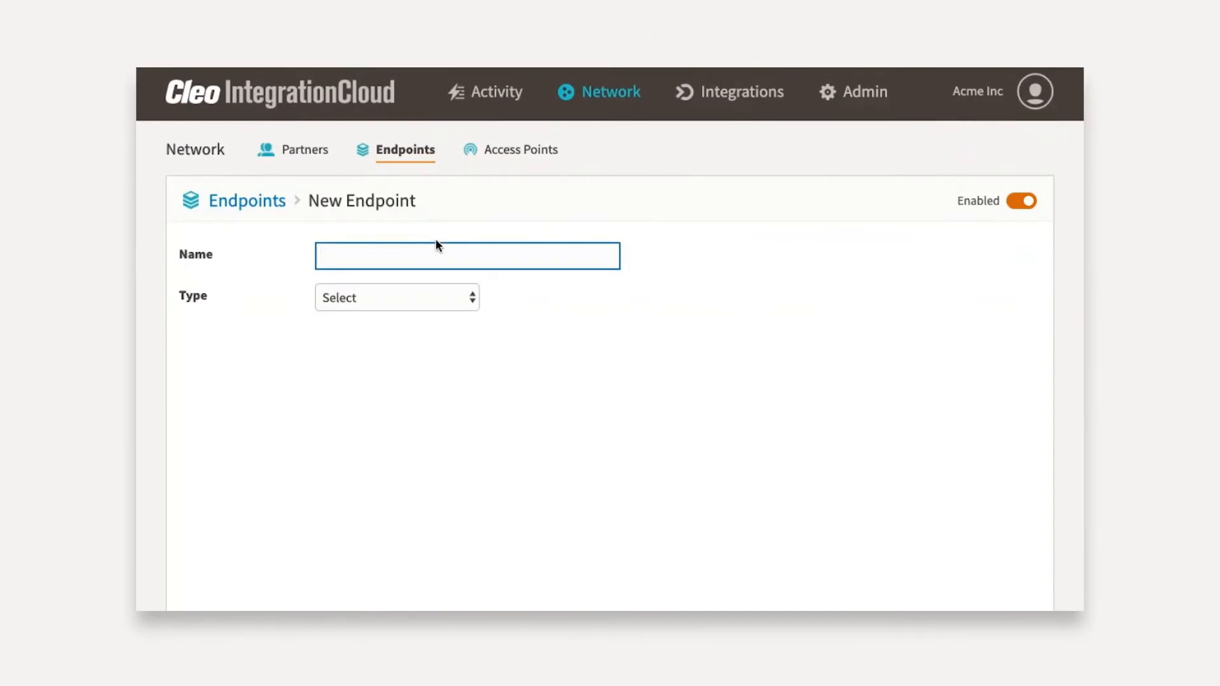
{"action": "type", "text": "Joe"}
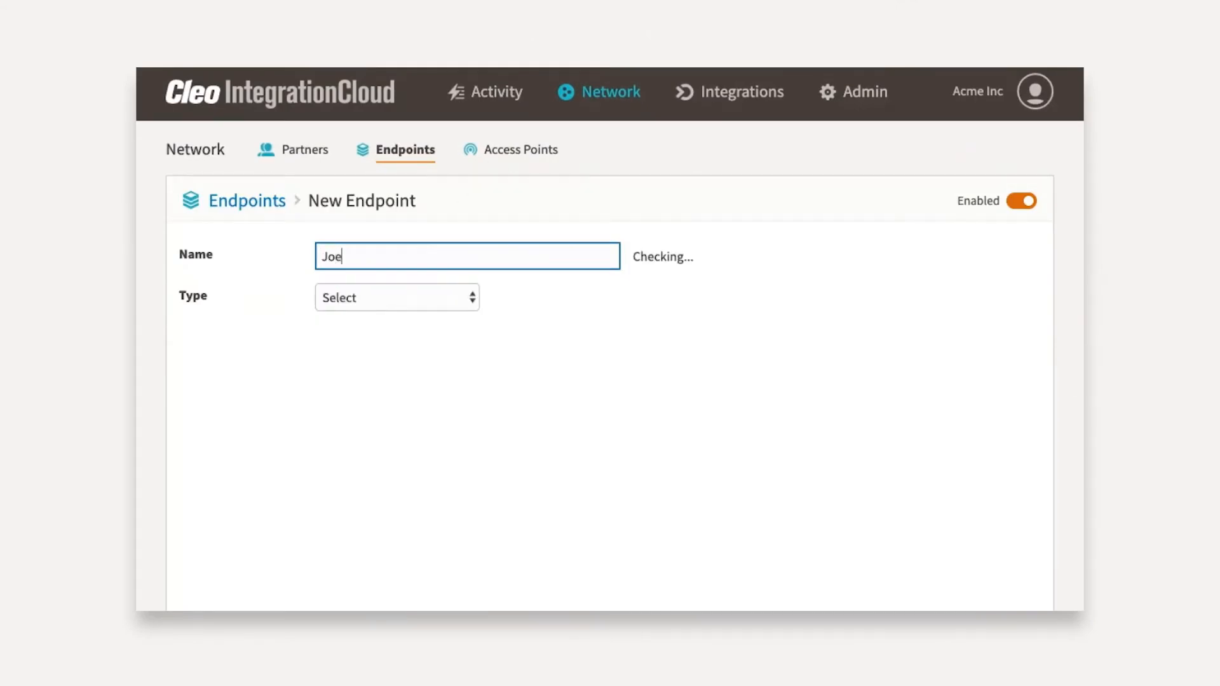
{"action": "type", "text": "'s Stores"}
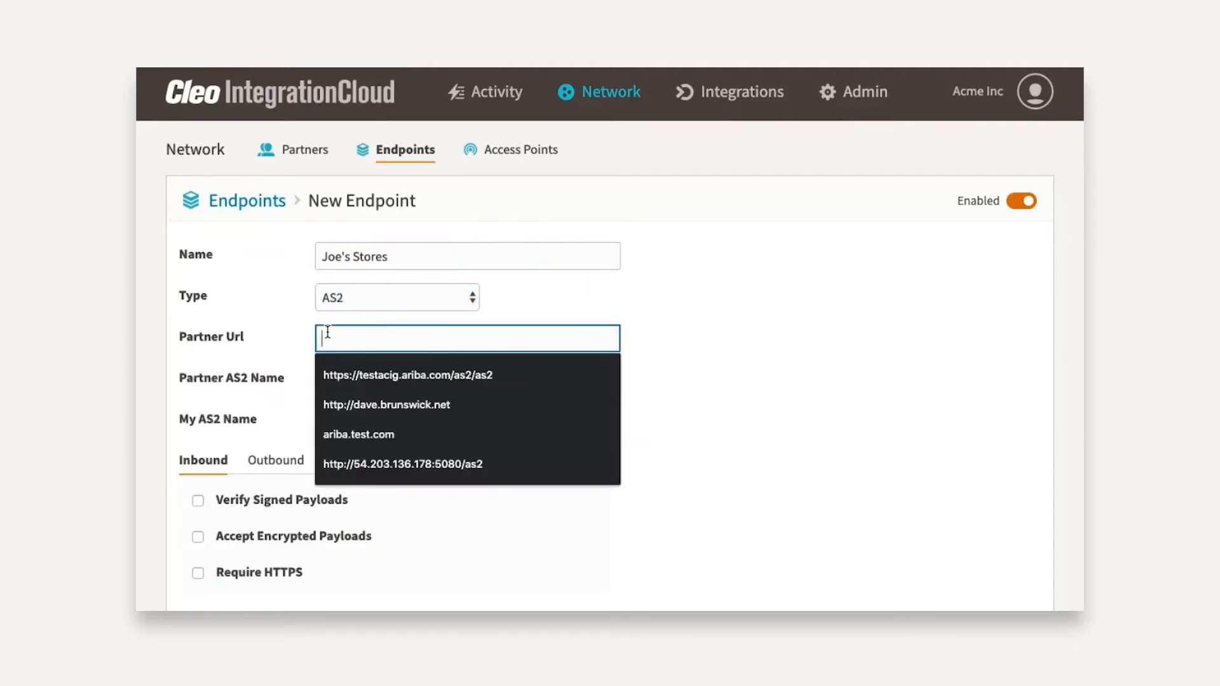
{"action": "type", "text": "https://as2.joesstores.com"}
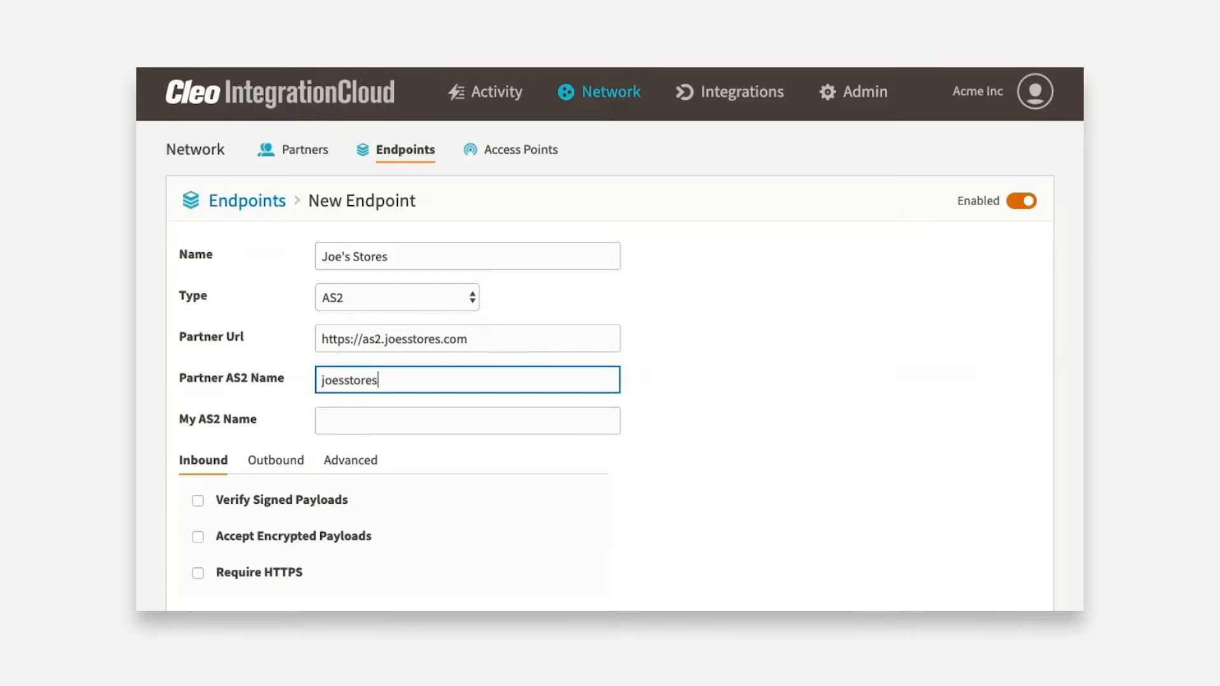
{"action": "left_click", "coordinate": [275, 460]}
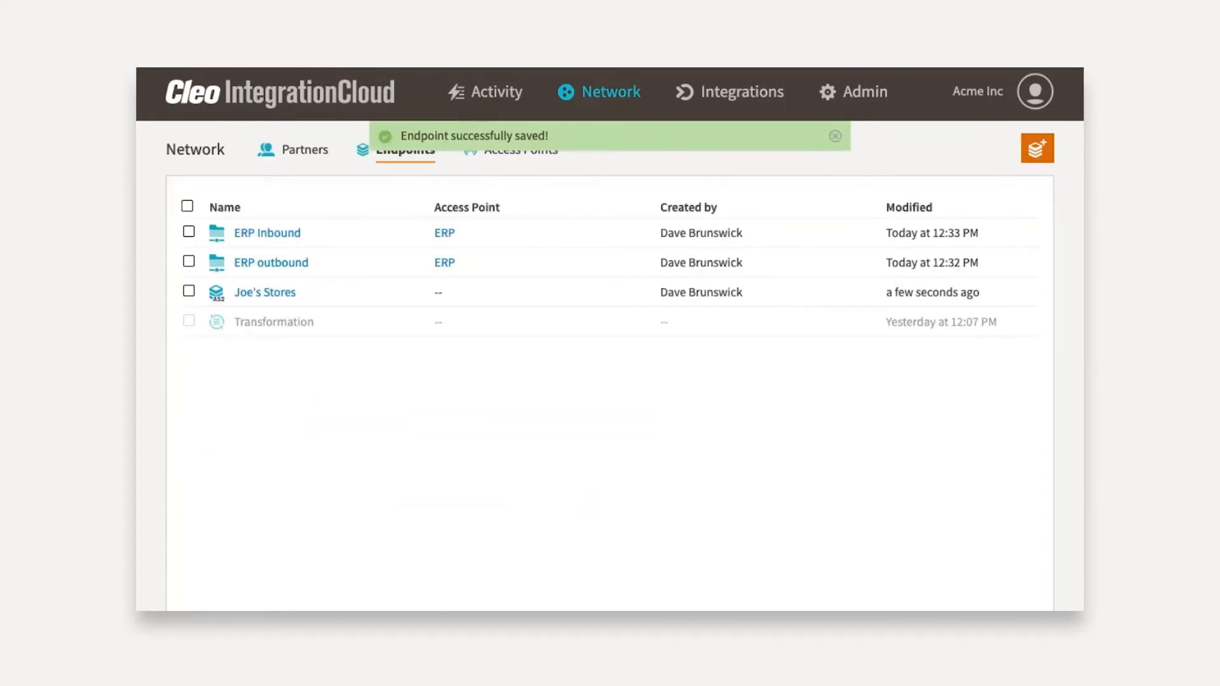
{"action": "left_click", "coordinate": [740, 91]}
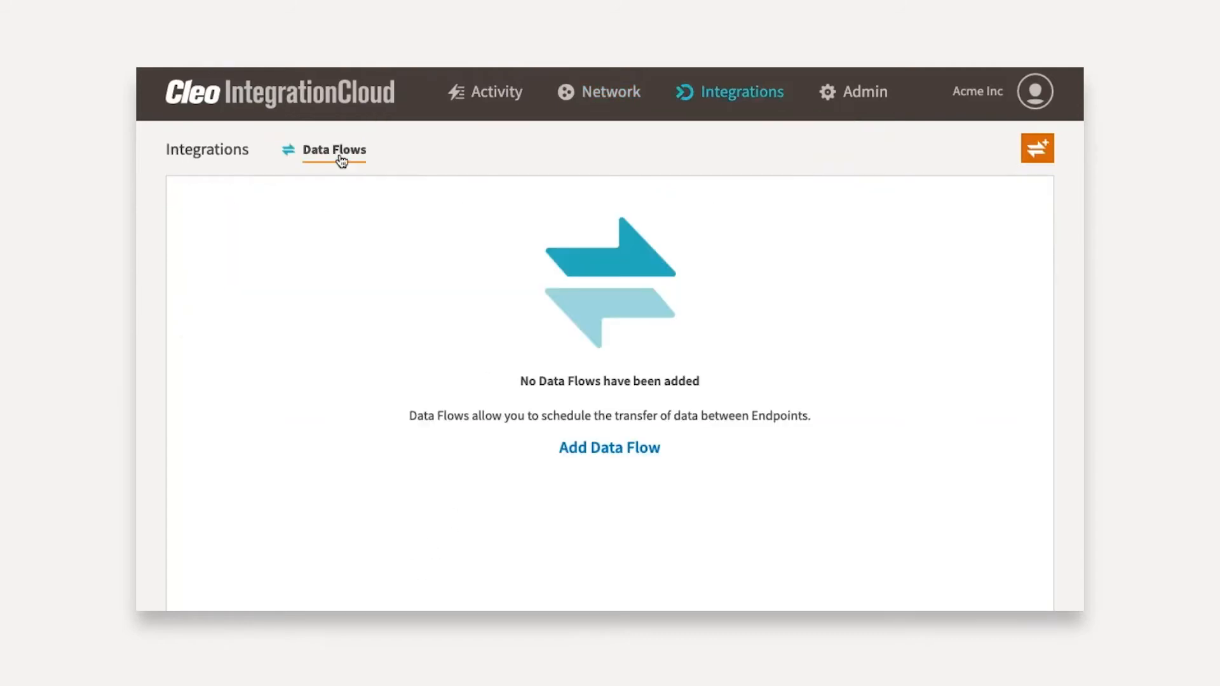
{"action": "mouse_move", "coordinate": [610, 447]}
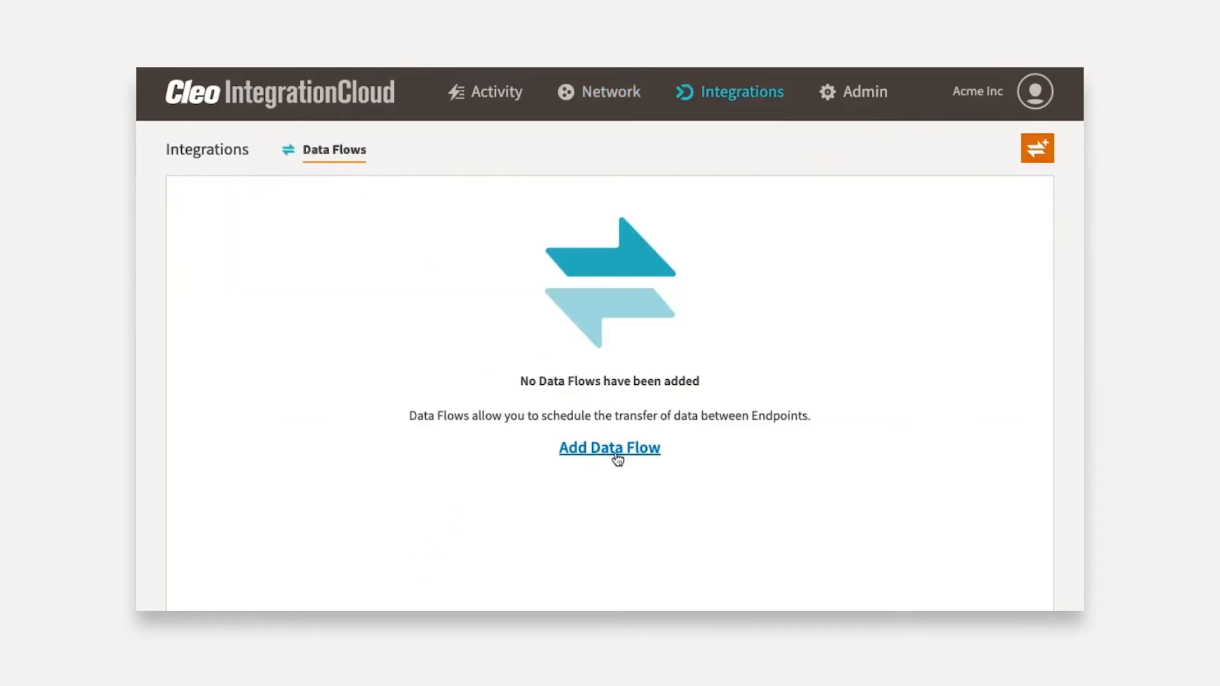
Add data flow 'Joe's Inbound' from Joe's Stores to Transformation and save it.
{"action": "left_click", "coordinate": [610, 447]}
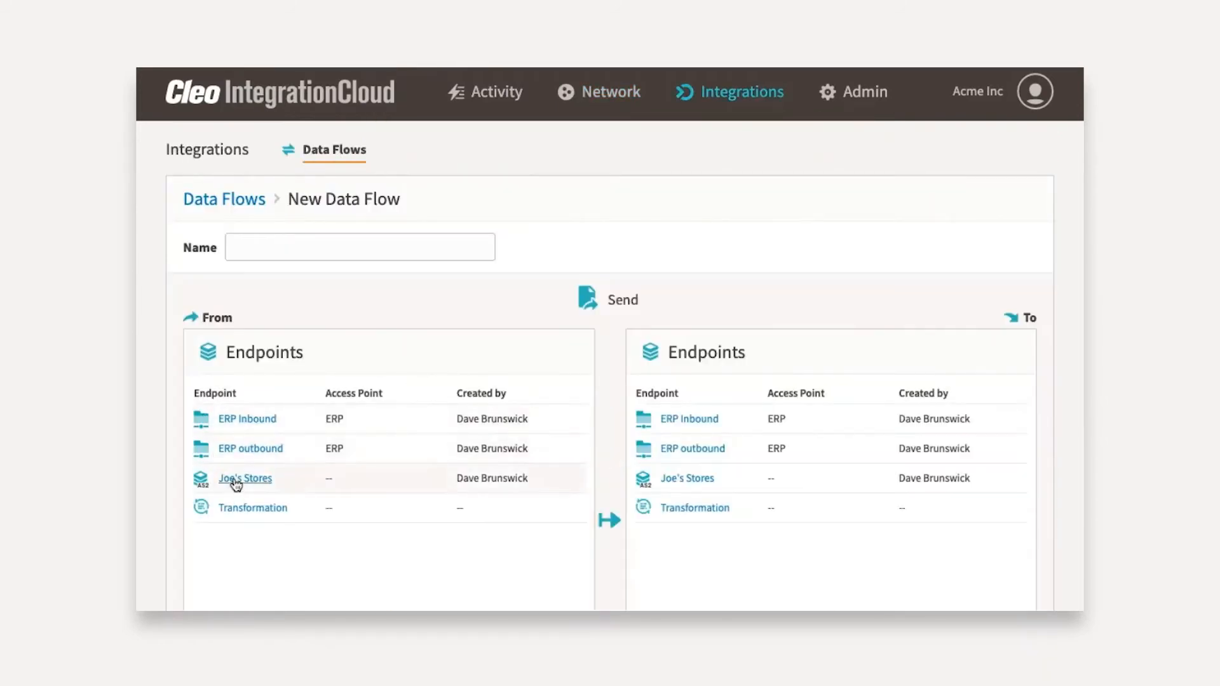
{"action": "left_click", "coordinate": [244, 478]}
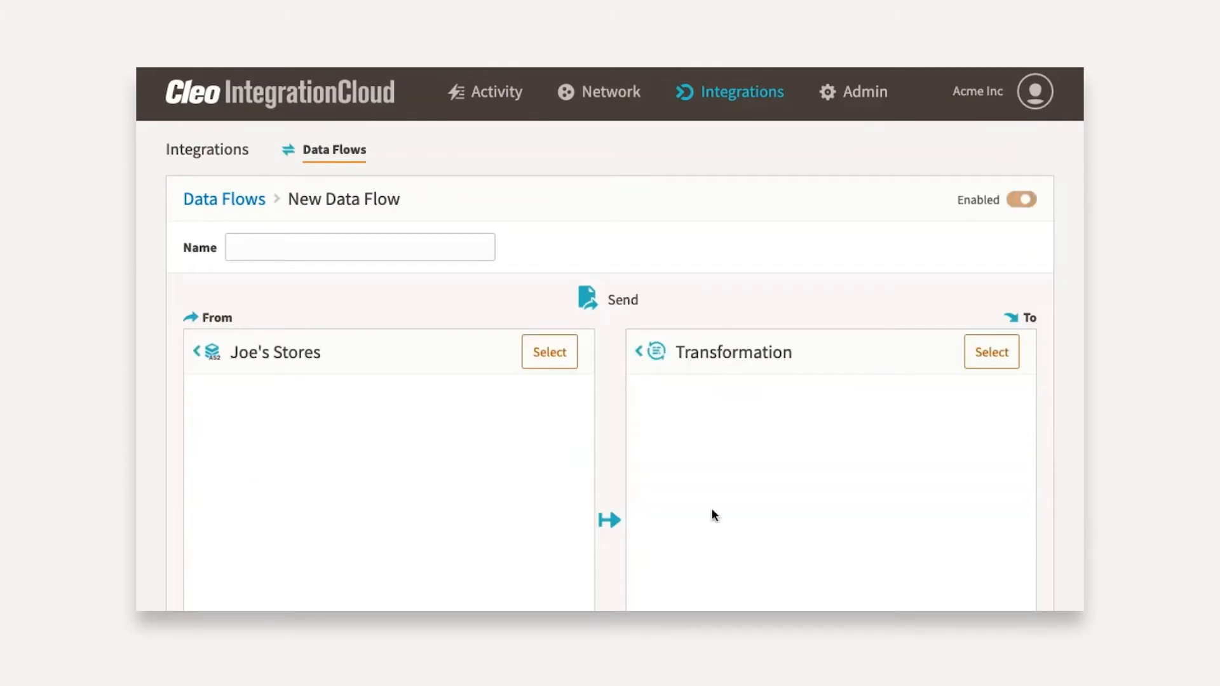
{"action": "left_click", "coordinate": [992, 351]}
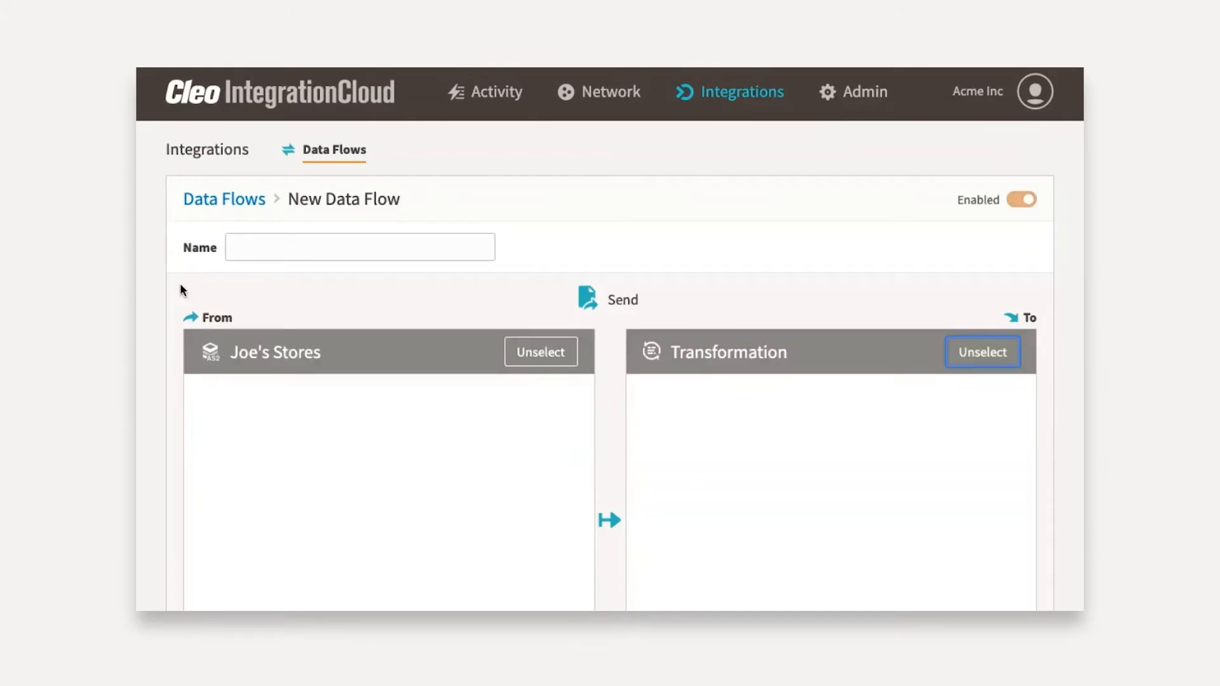
{"action": "type", "text": "Joe's Inbound"}
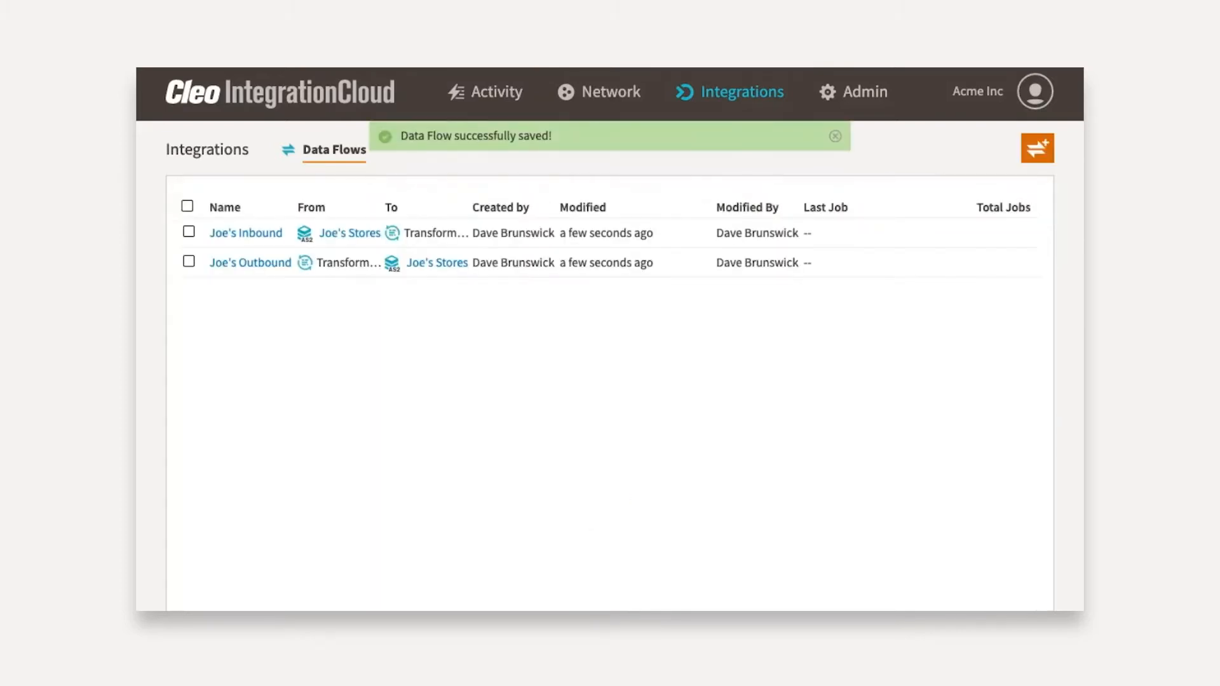
{"action": "left_click", "coordinate": [493, 91]}
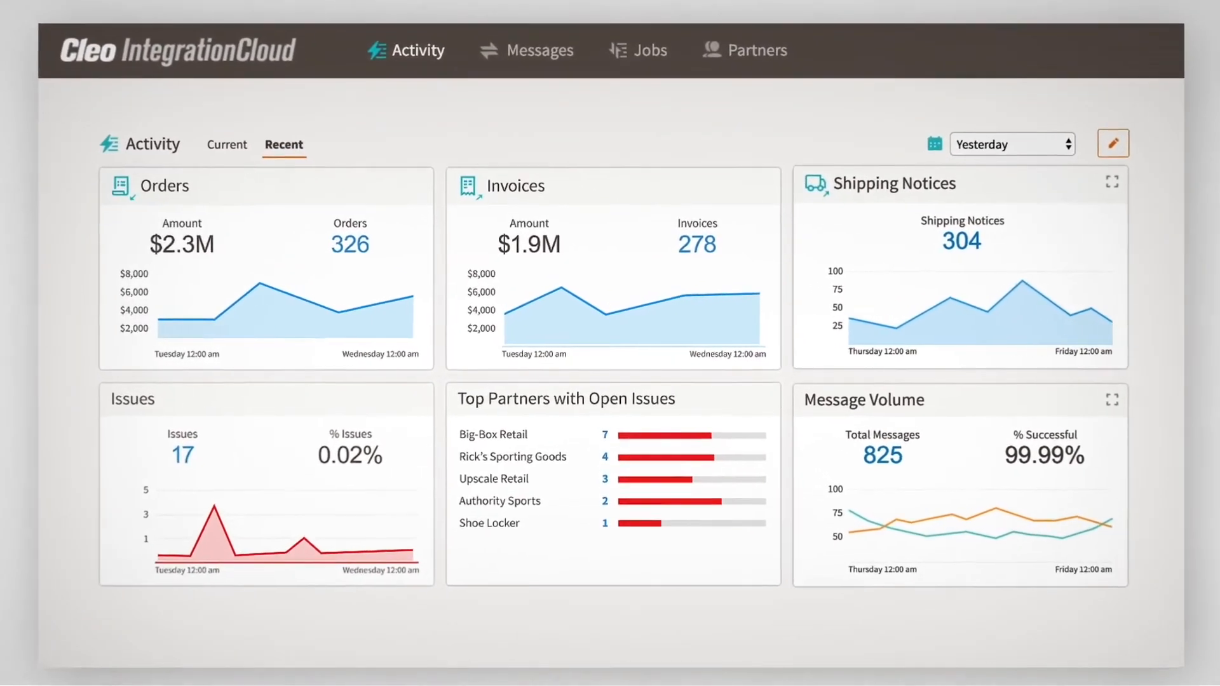
Remove the Top Partners with Open Issues and Issues charts from the Activity dashboard.
{"action": "left_click", "coordinate": [1112, 399]}
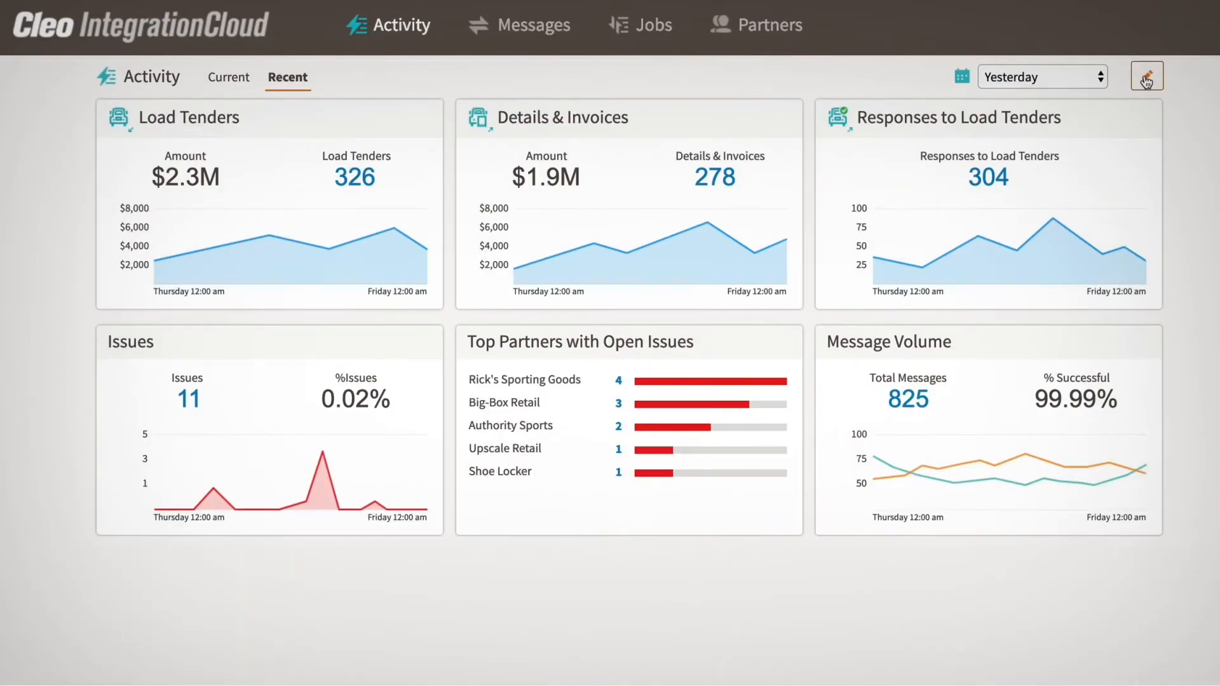
{"action": "left_click", "coordinate": [1146, 77]}
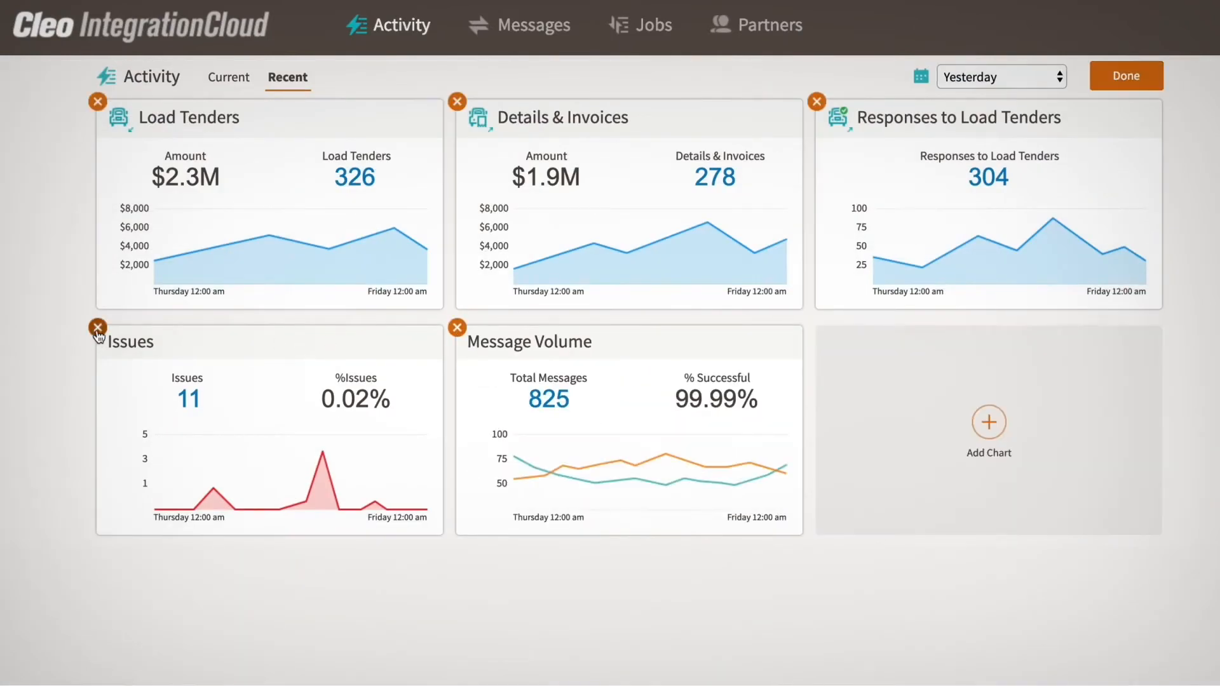
{"action": "left_click", "coordinate": [97, 328]}
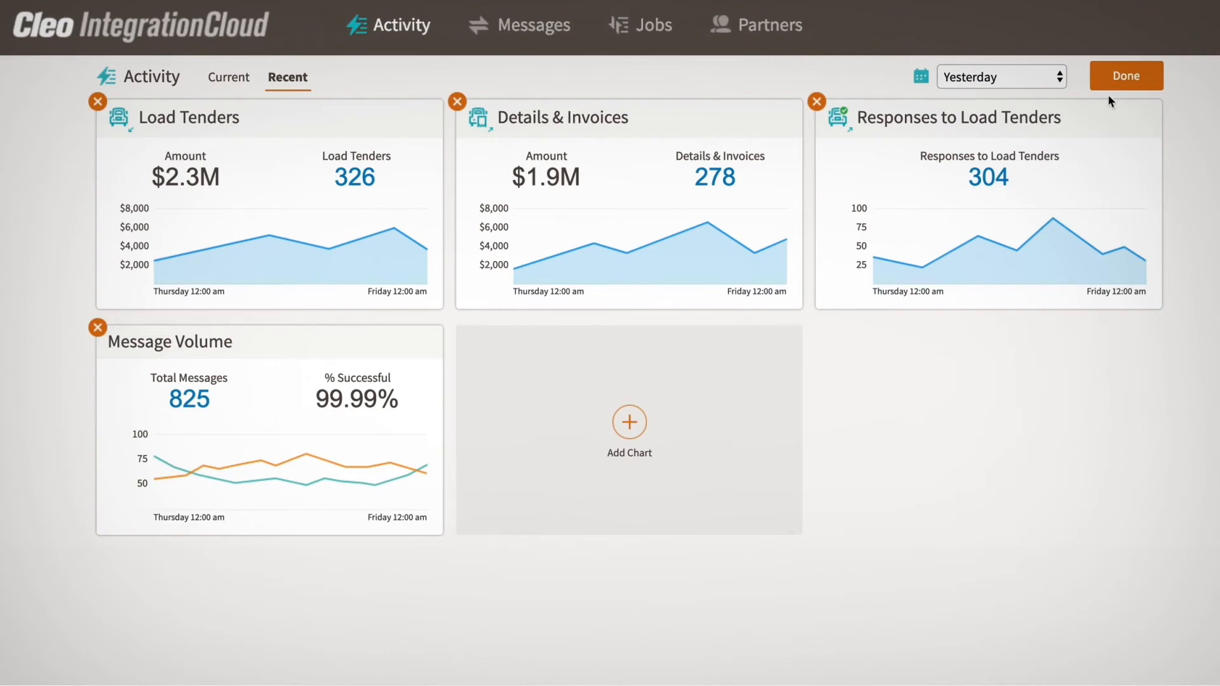
{"action": "left_click", "coordinate": [519, 24]}
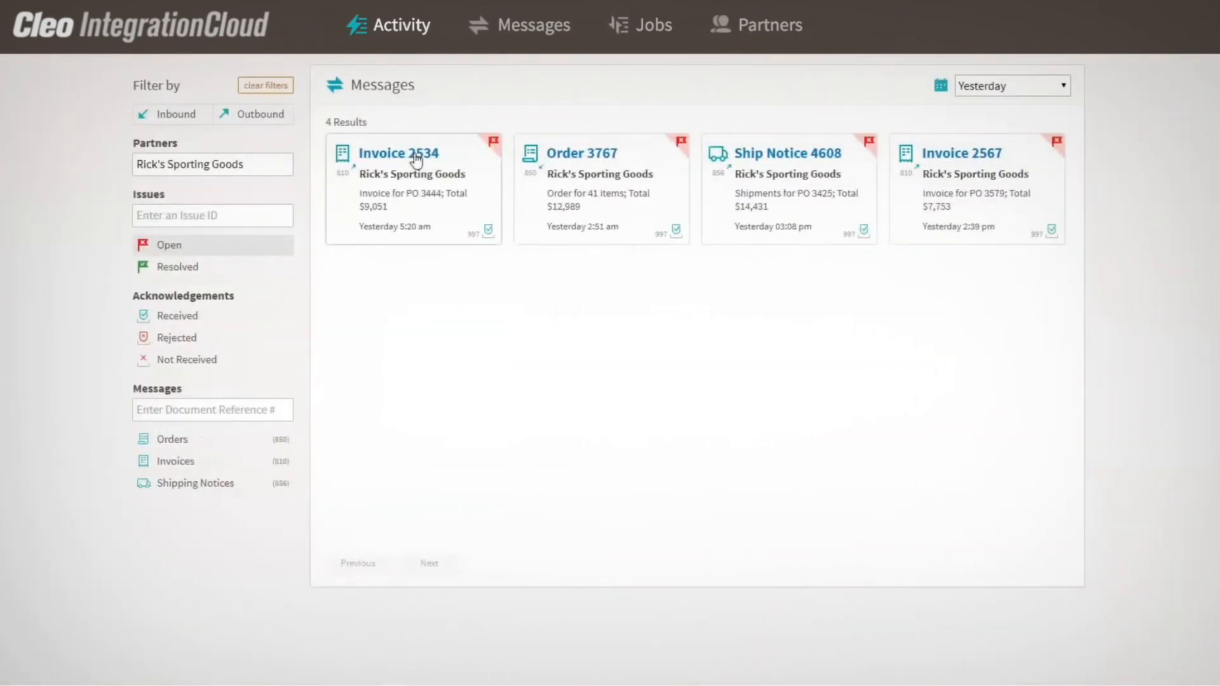
Open Invoice 2534's details and view its original EDI message content.
{"action": "left_click", "coordinate": [398, 153]}
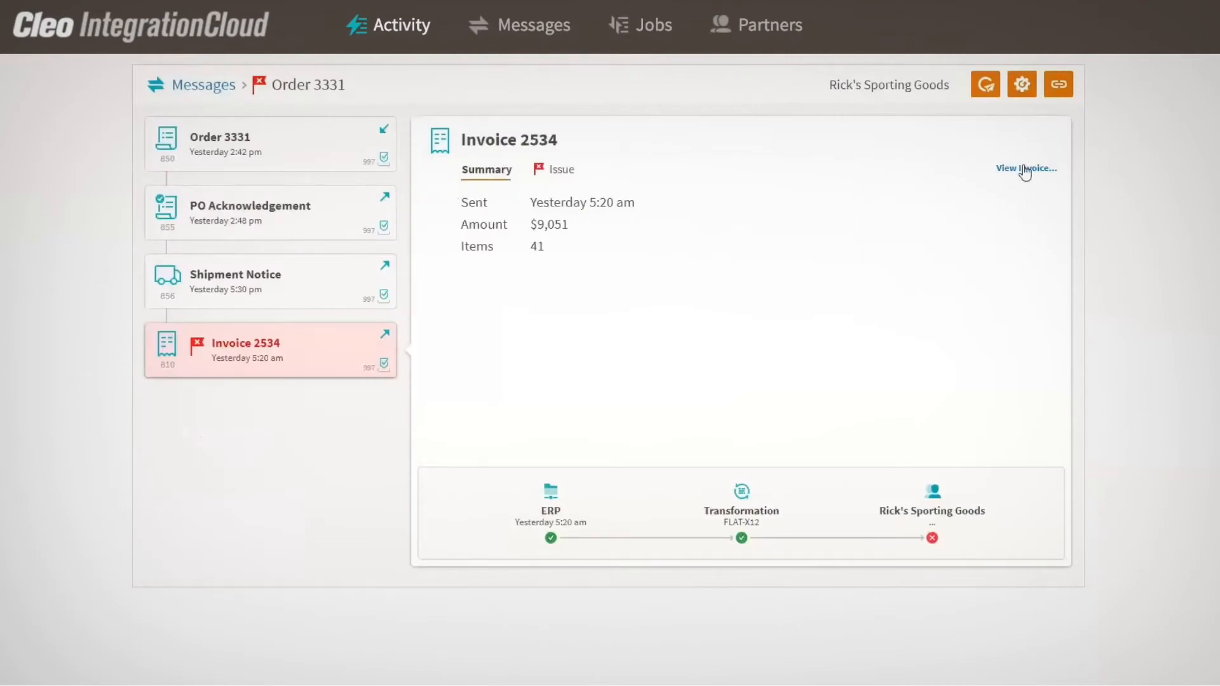
{"action": "left_click", "coordinate": [1025, 167]}
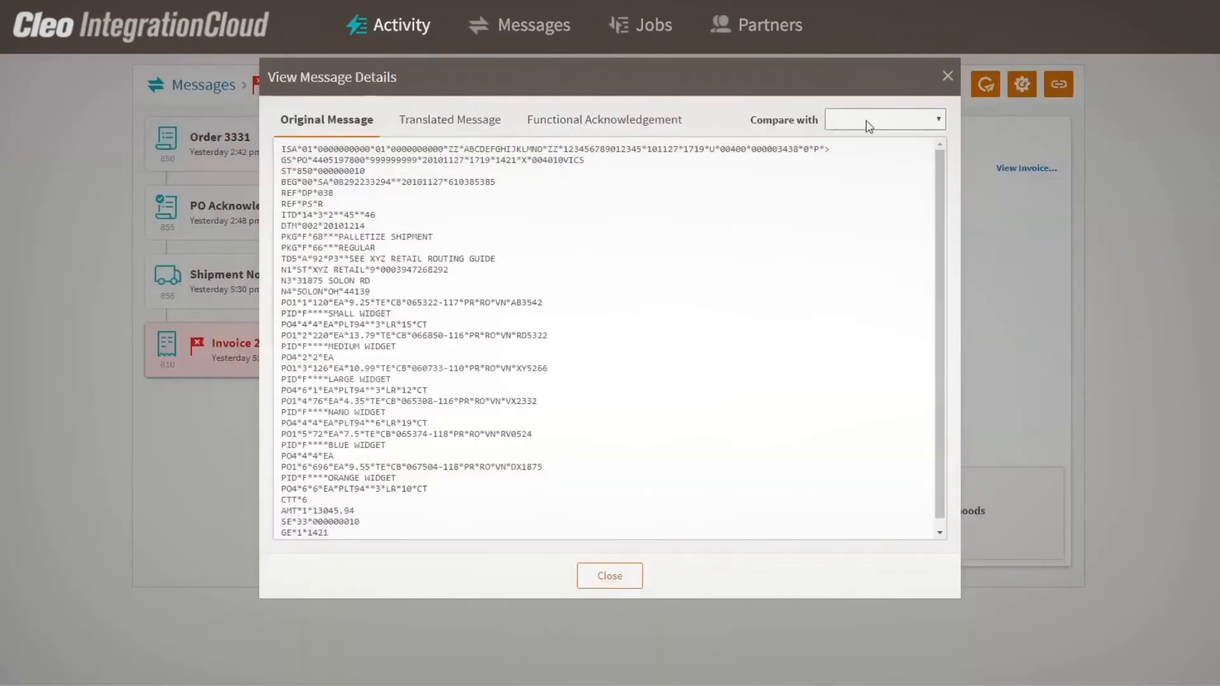
{"action": "left_click", "coordinate": [883, 119]}
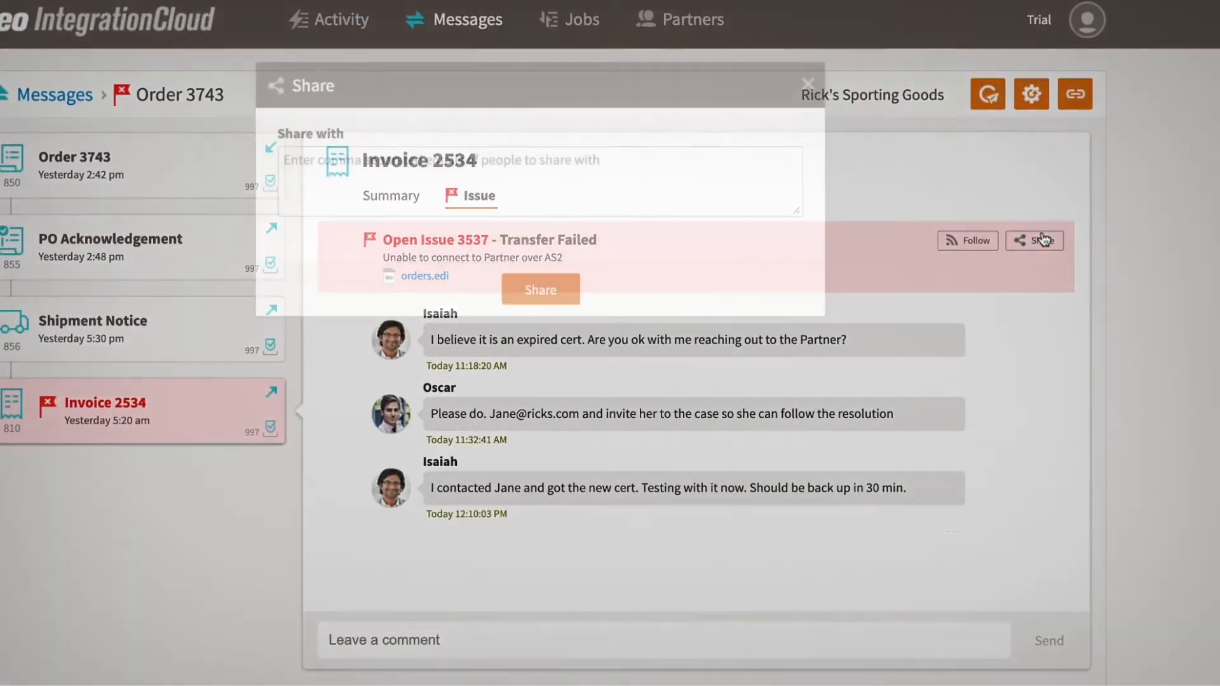
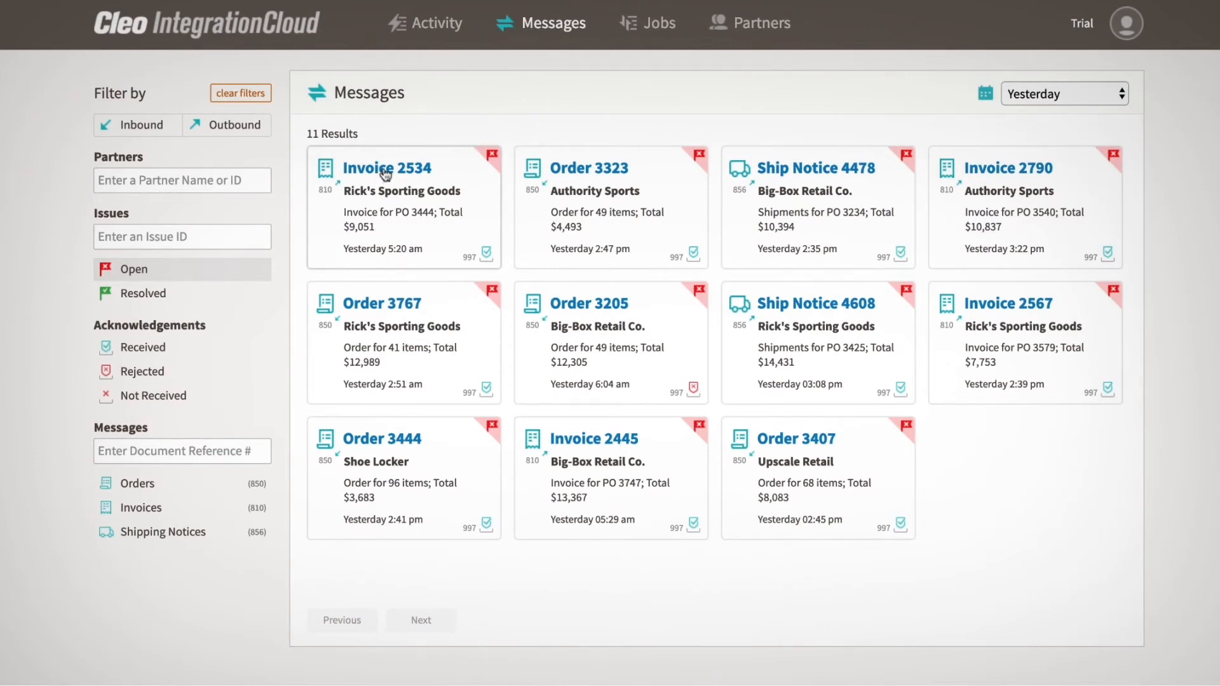
Reopen Invoice 2534 and show its Transfer Failed issue 3537 on the Issue tab.
{"action": "left_click", "coordinate": [388, 168]}
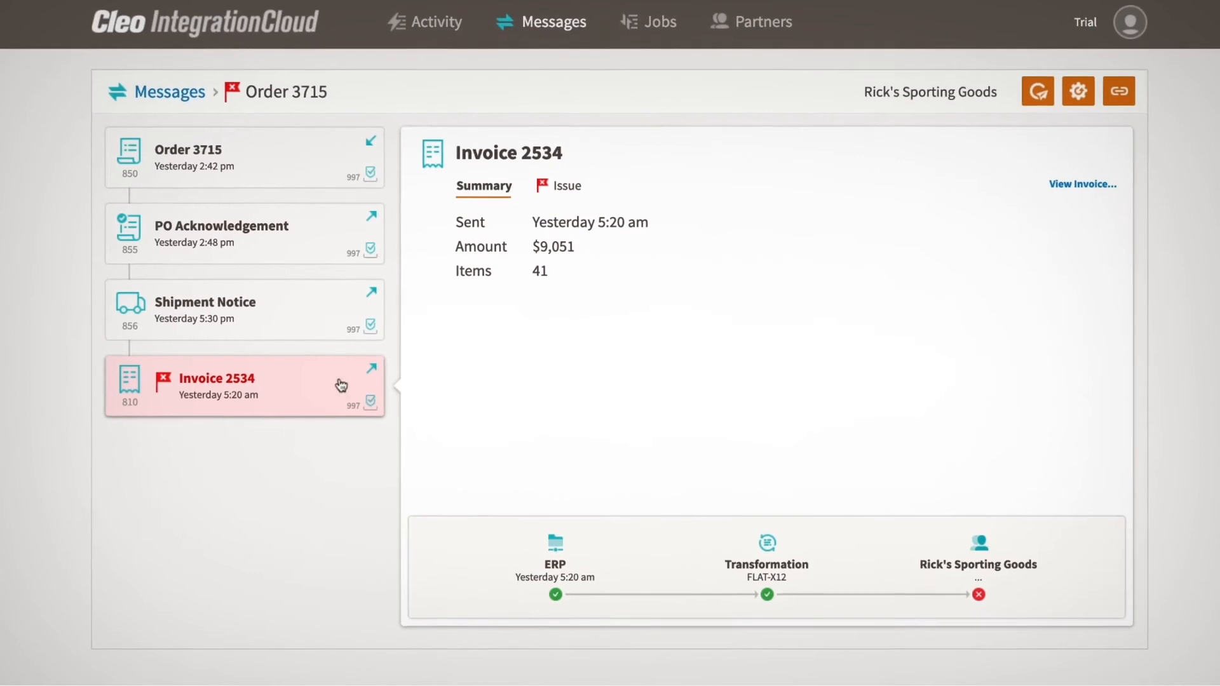
{"action": "scroll", "scroll_direction": "down", "scroll_amount": 3}
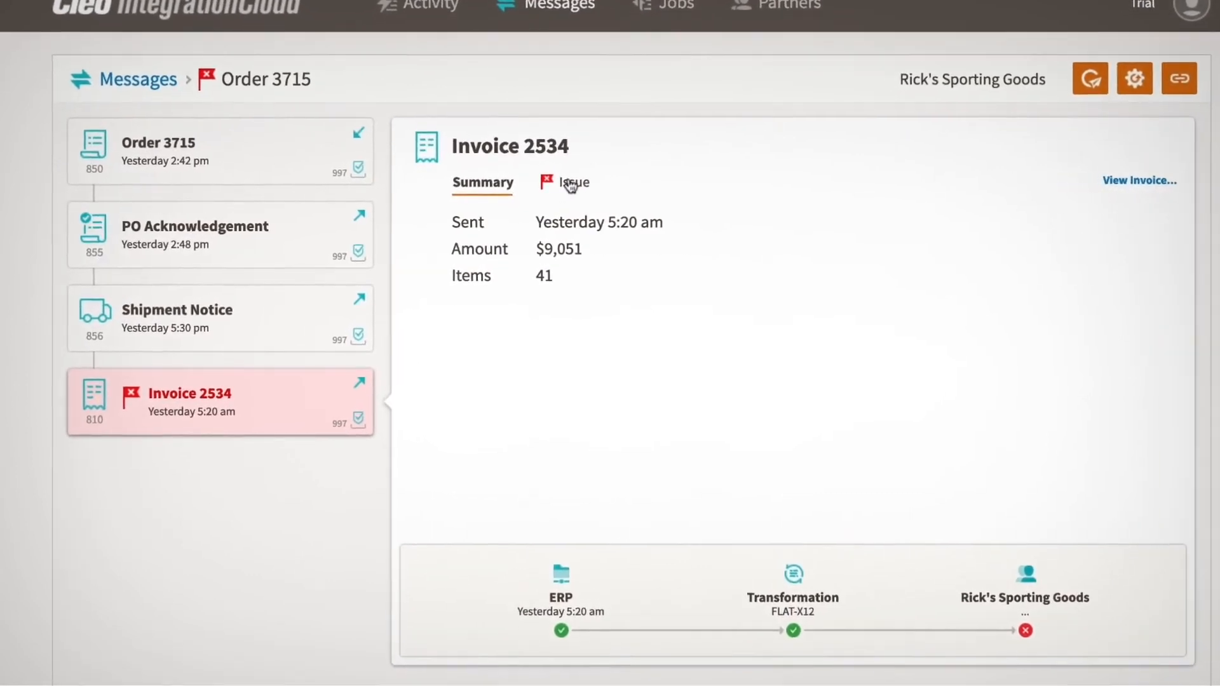
{"action": "left_click", "coordinate": [571, 182]}
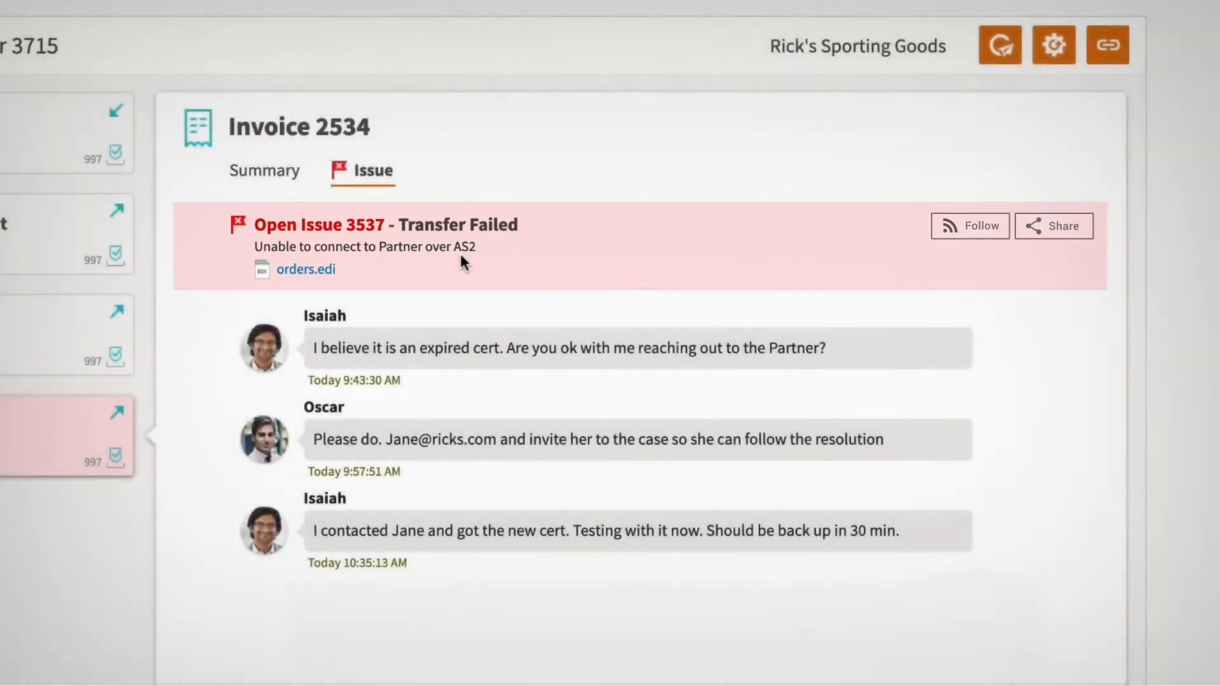
Type the comment "Spoke with contact at Rick's: OK to resend" on issue 3537.
{"action": "type", "text": "Spoke with contact at R"}
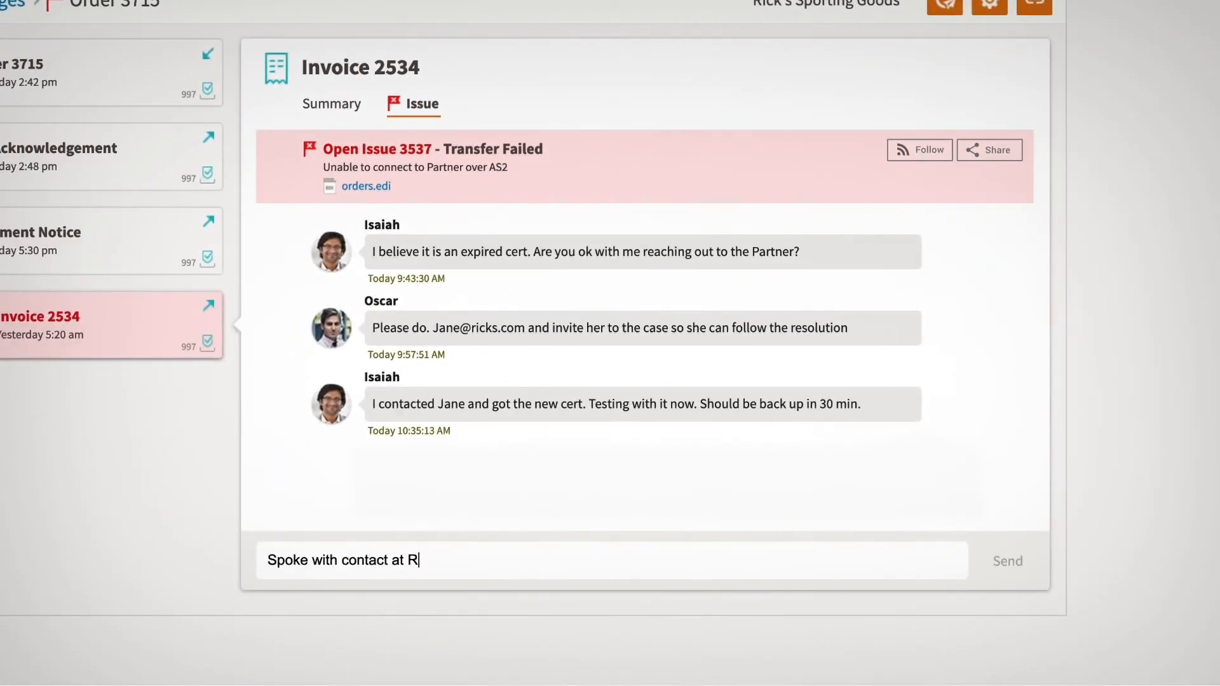
{"action": "type", "text": "ick's: OK to rese"}
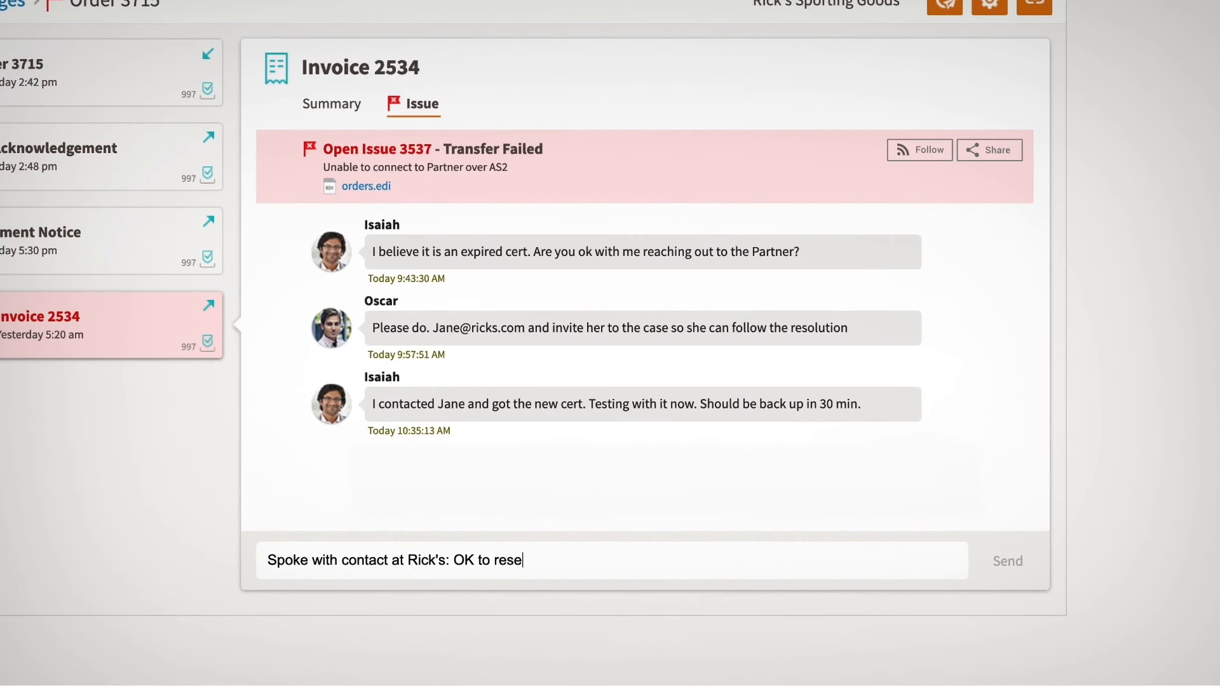
{"action": "type", "text": "nd"}
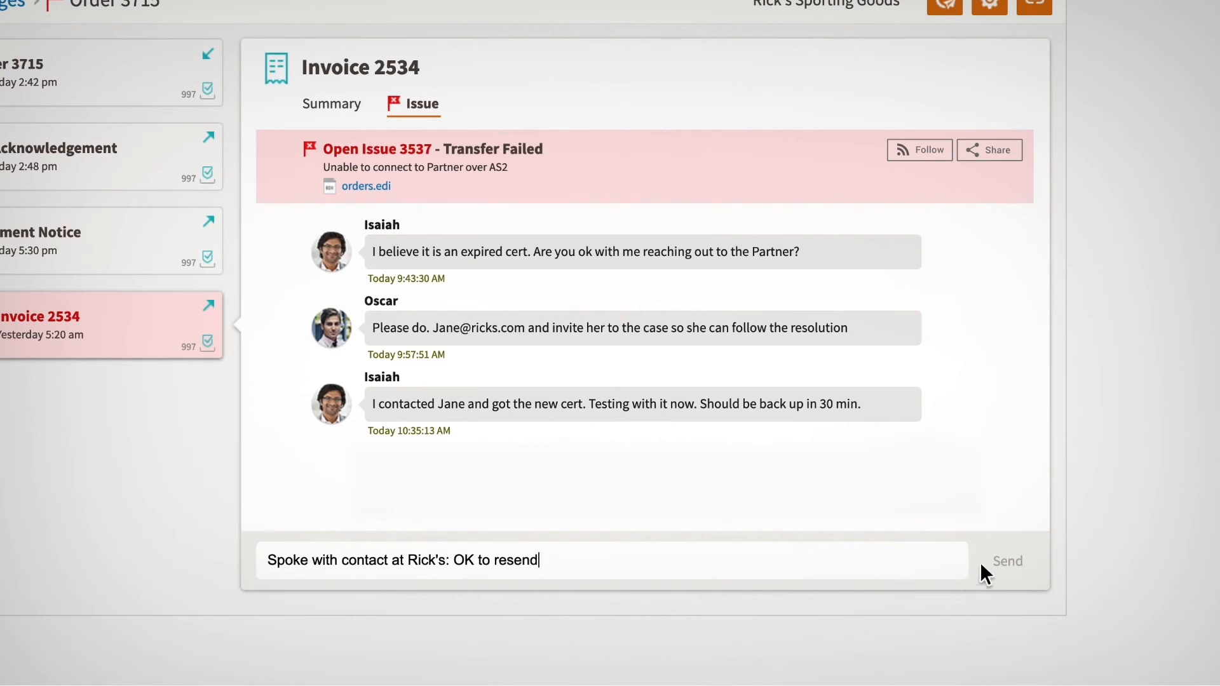